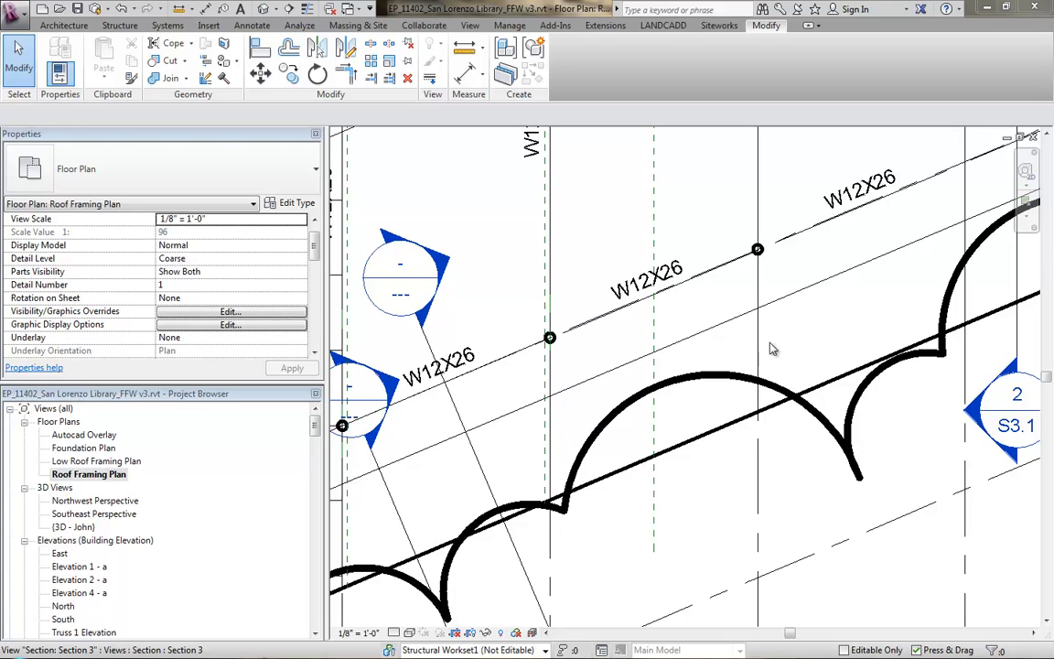
Keep South Roof as the current work plane for the structural framing.
click(119, 26)
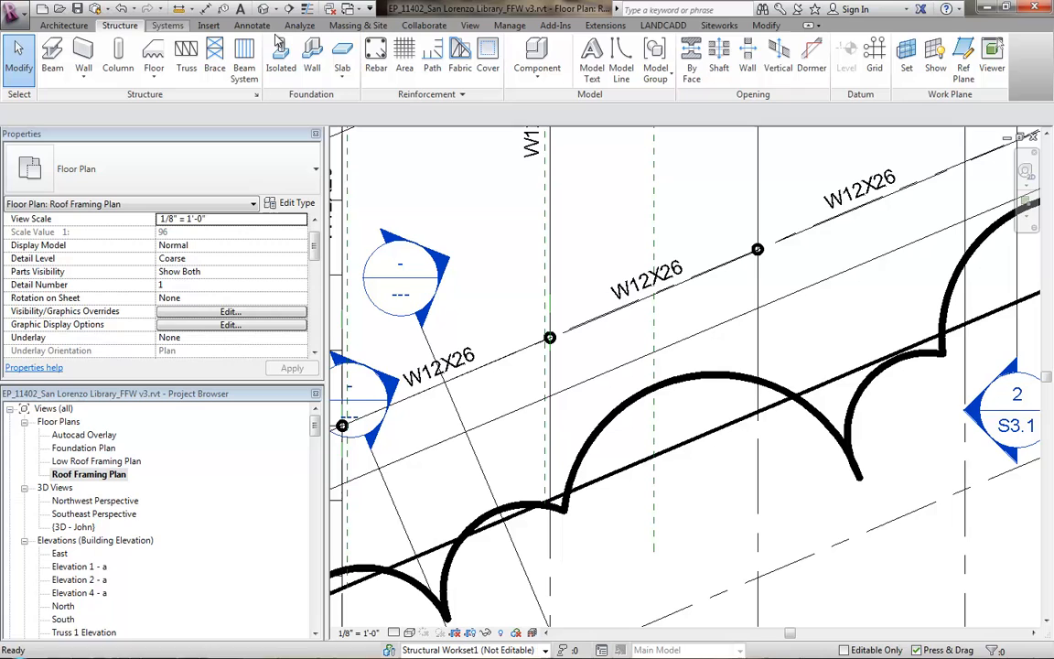
click(906, 53)
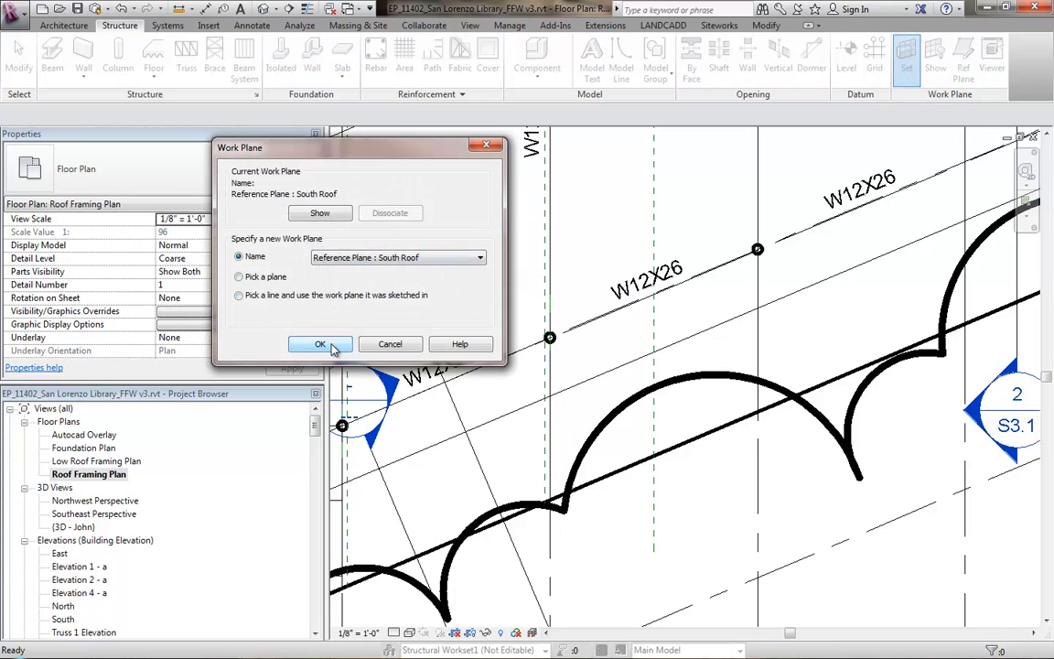
click(318, 344)
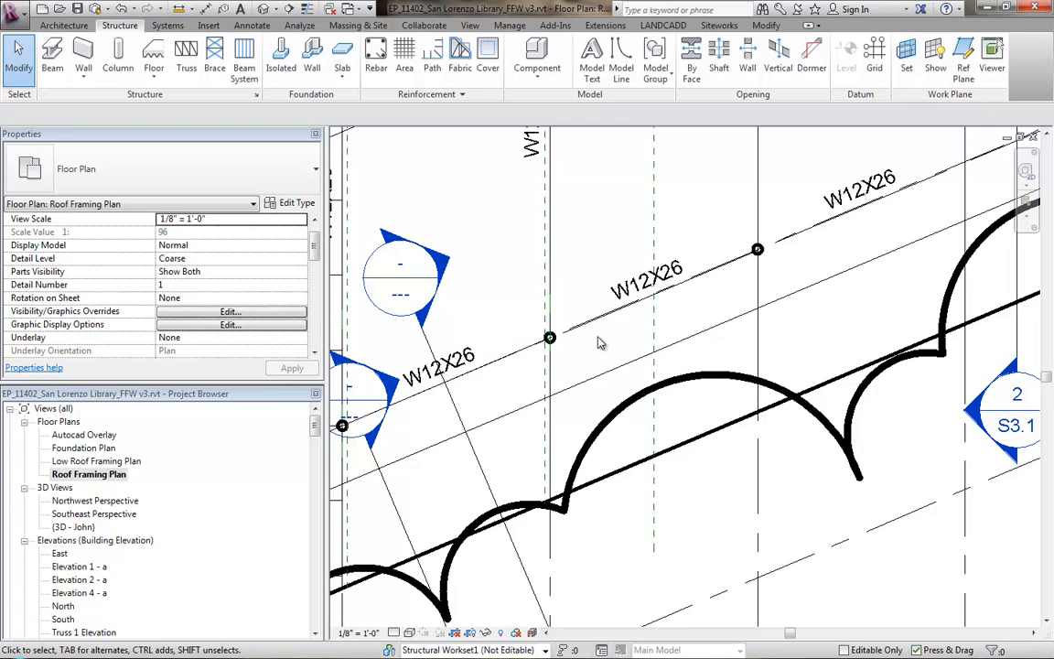
mouse_move(827, 333)
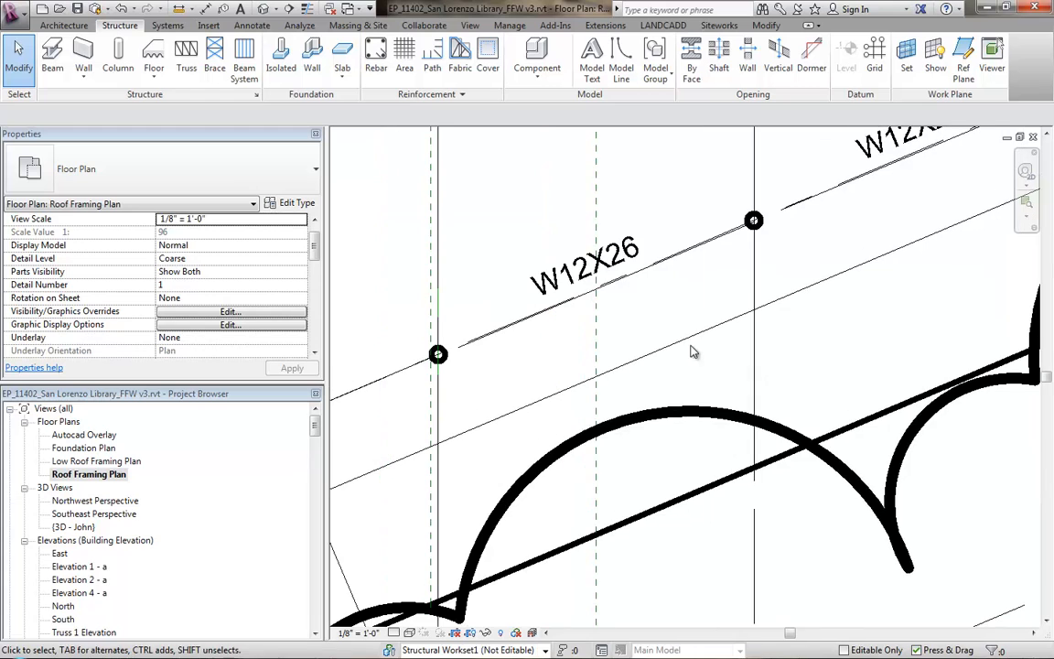
click(595, 275)
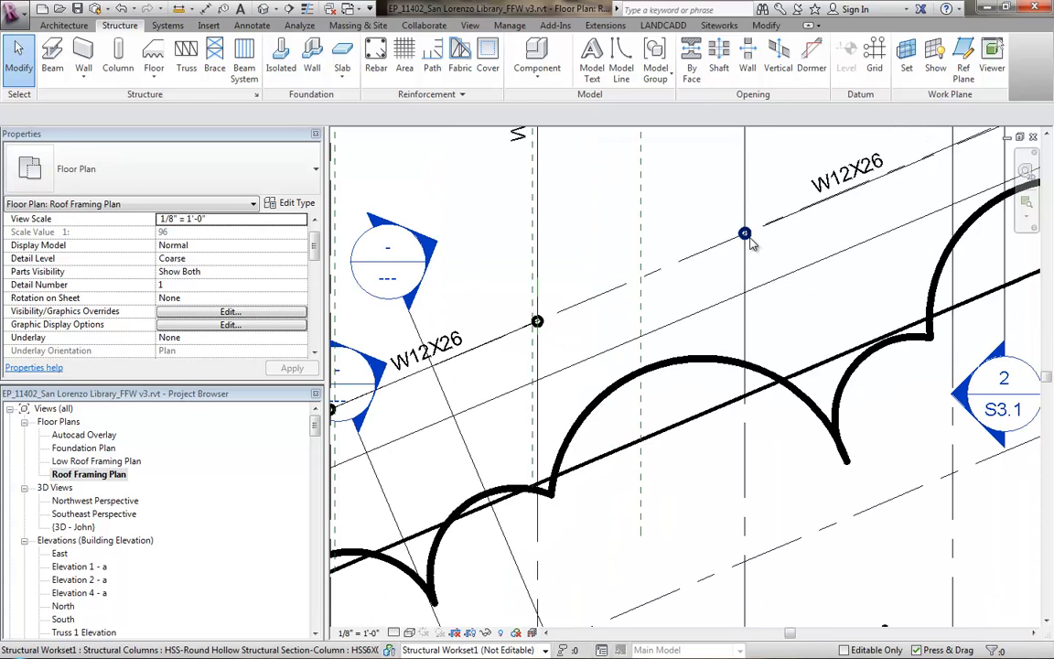
click(745, 234)
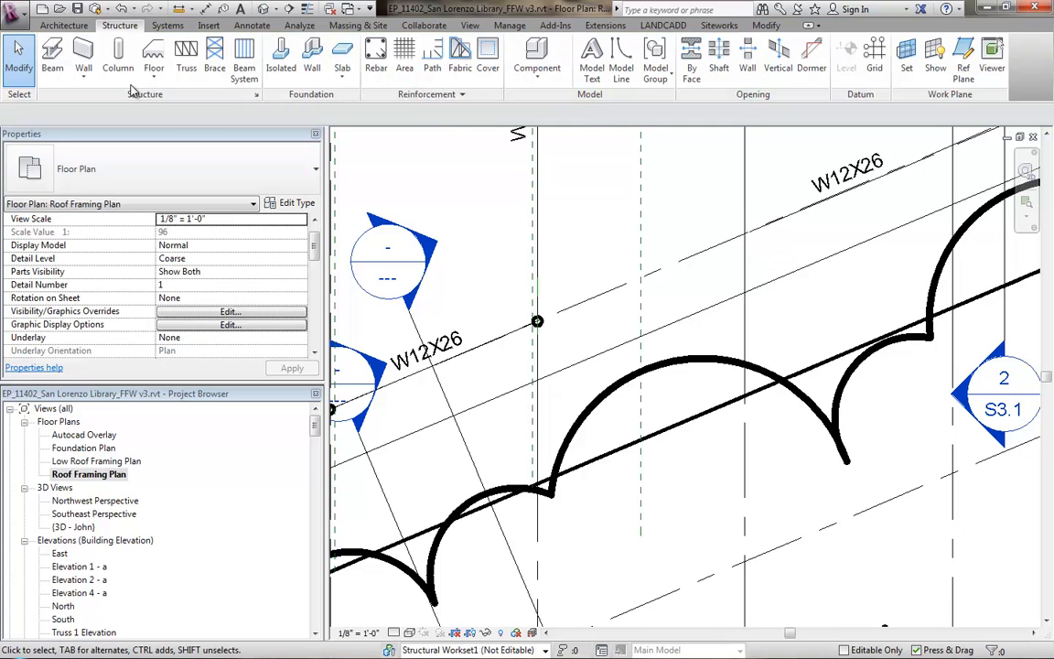
Place round HSS structural columns at the grid intersections and finish the placement.
click(117, 55)
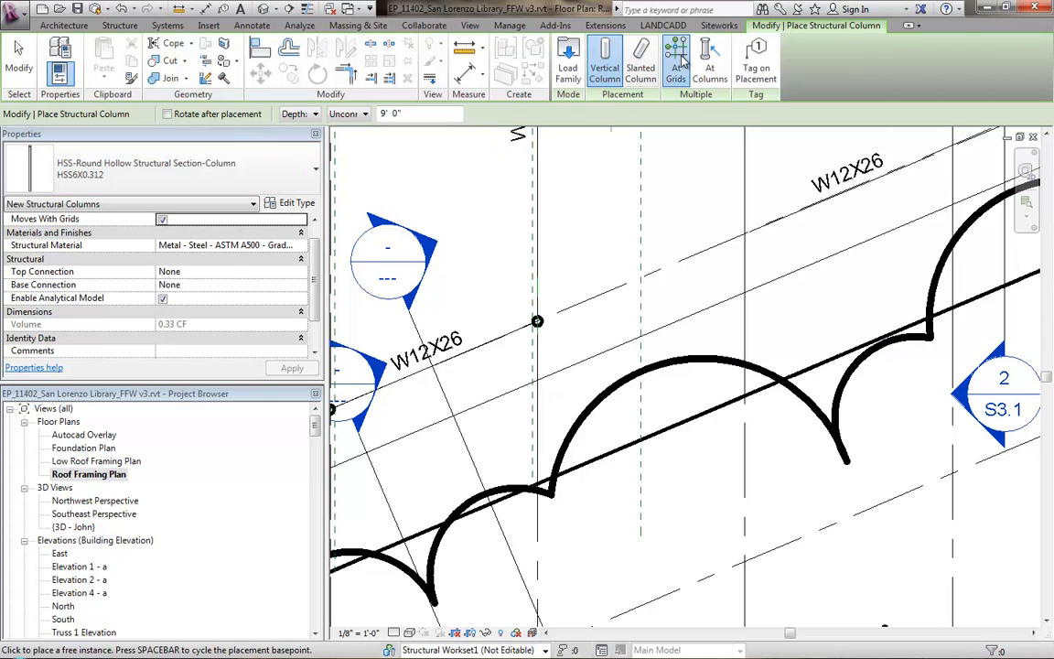
click(675, 59)
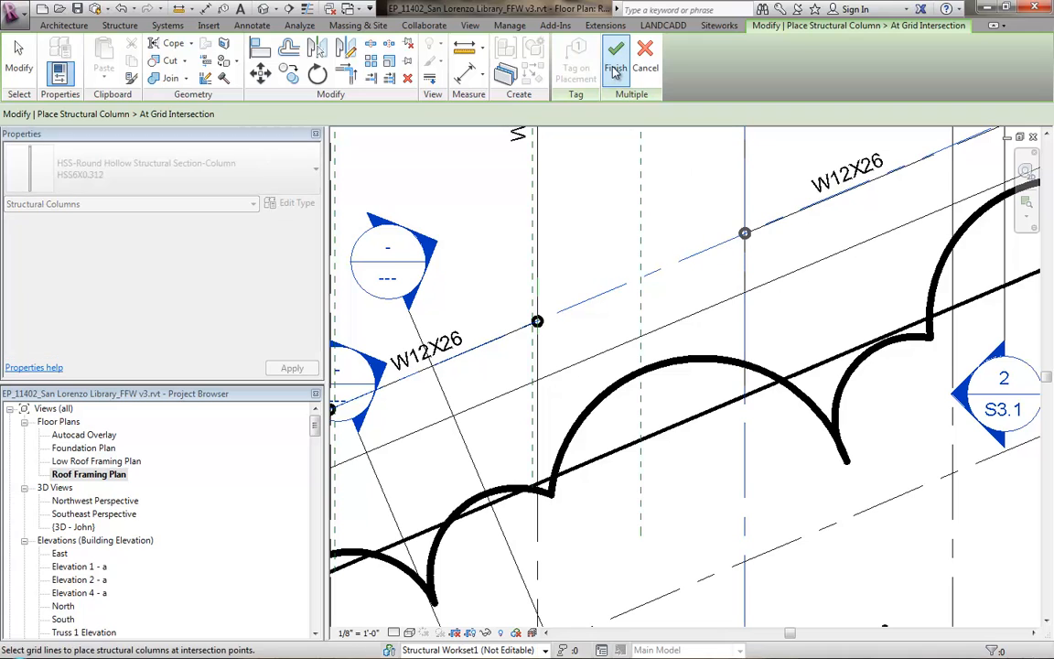
click(615, 53)
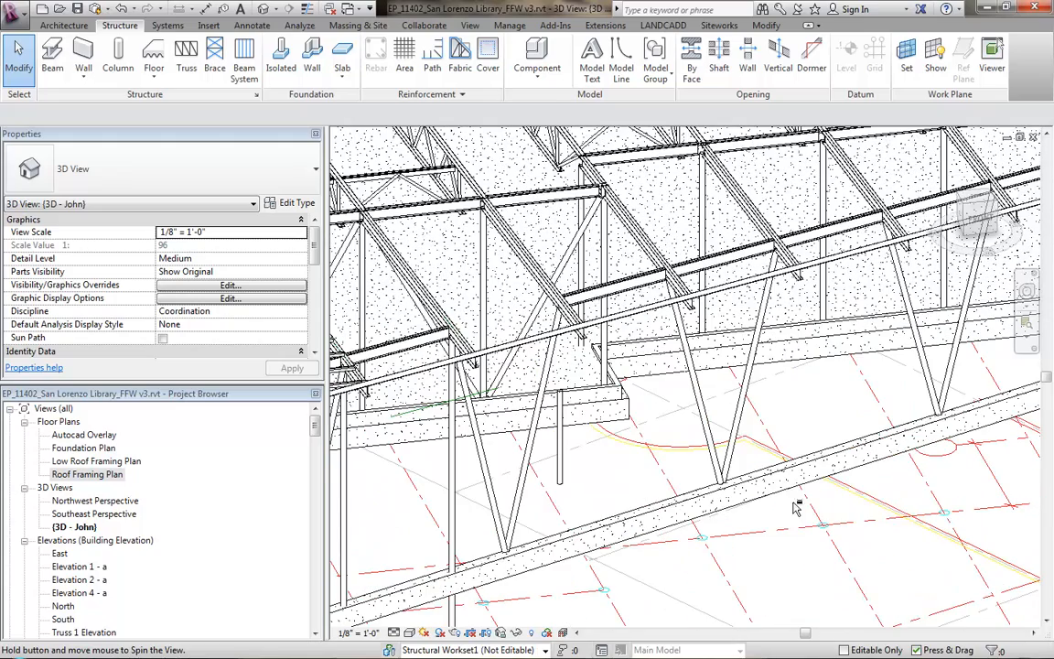
click(560, 439)
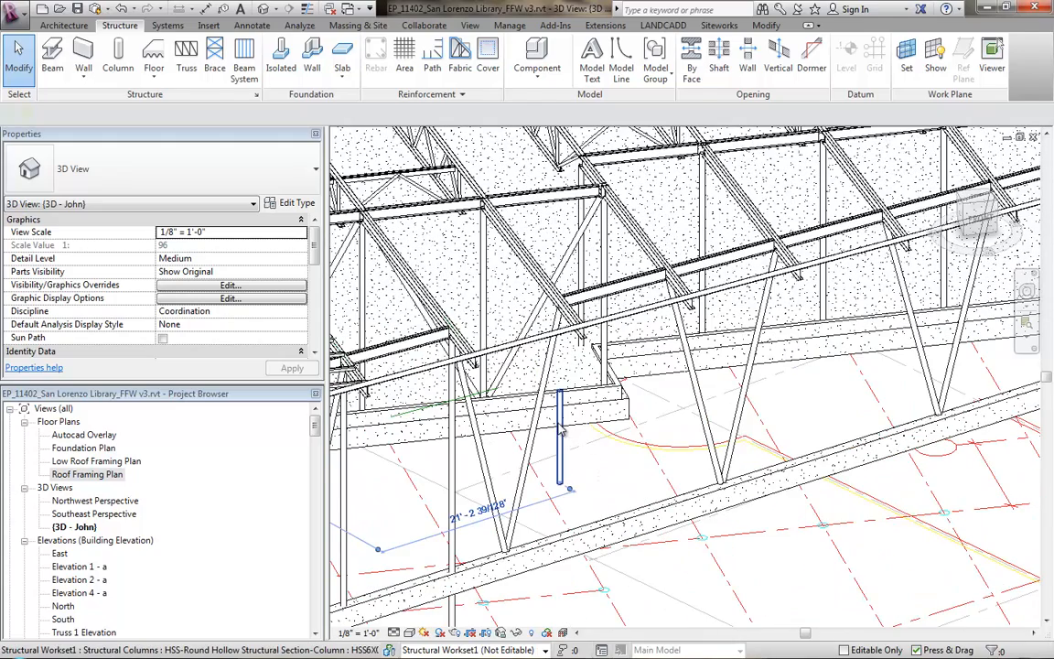
click(531, 257)
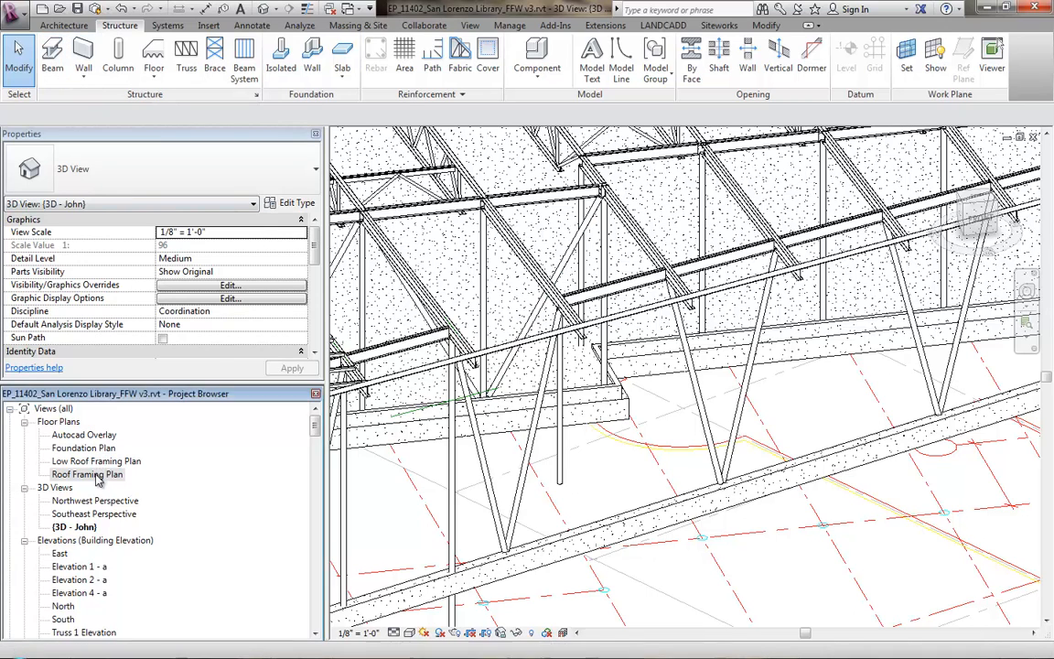
Return to the Roof Framing Plan to reach Section 3 across the W12X26 beam.
double_click(88, 473)
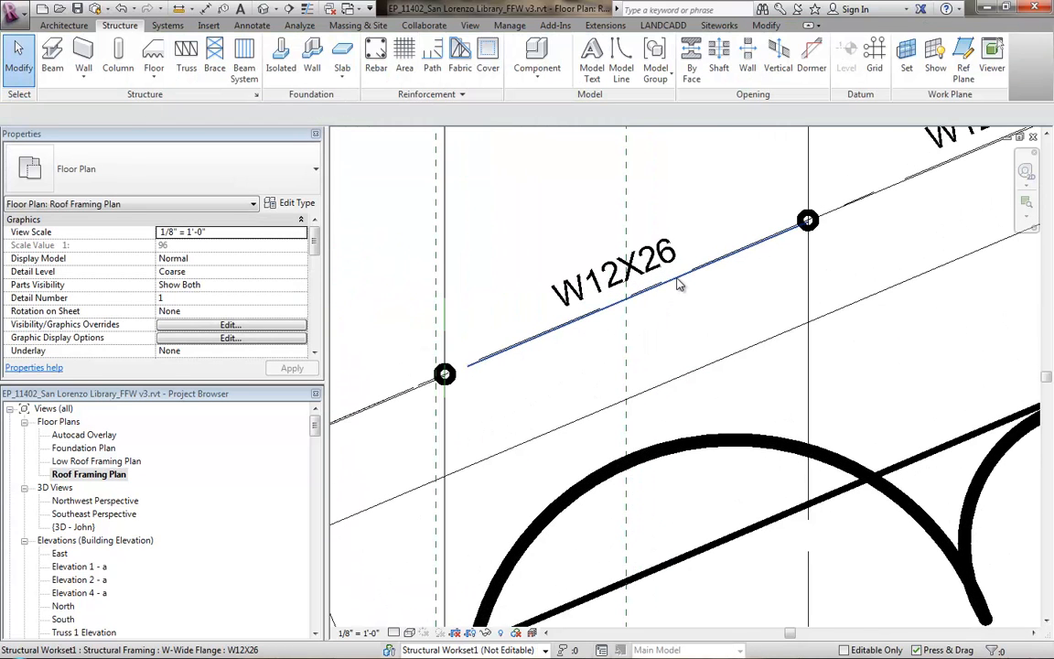
mouse_move(480, 370)
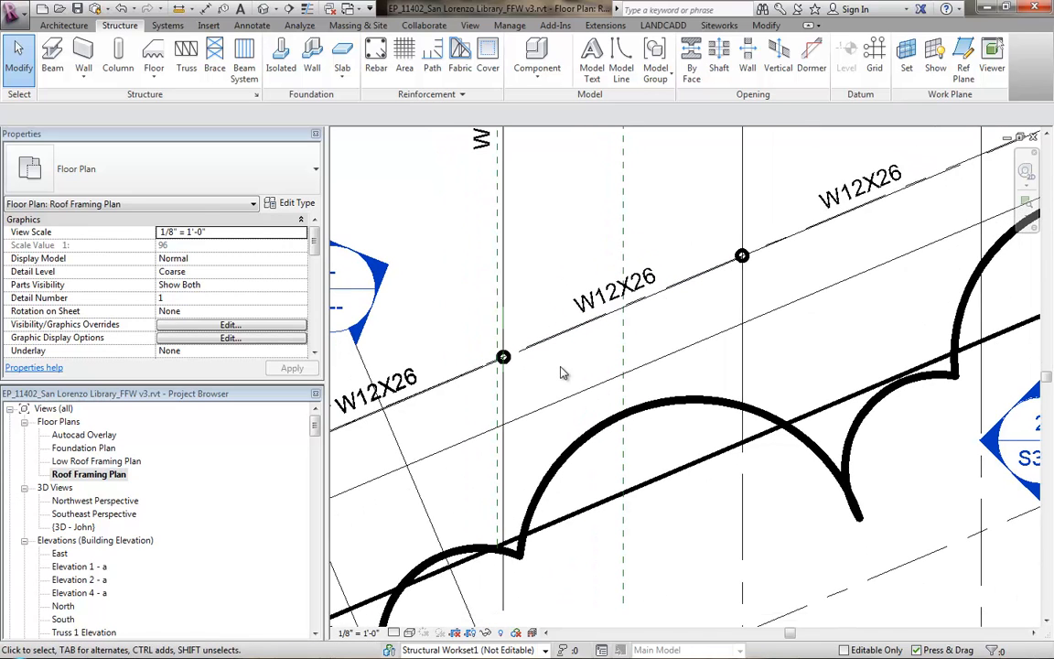
mouse_move(494, 448)
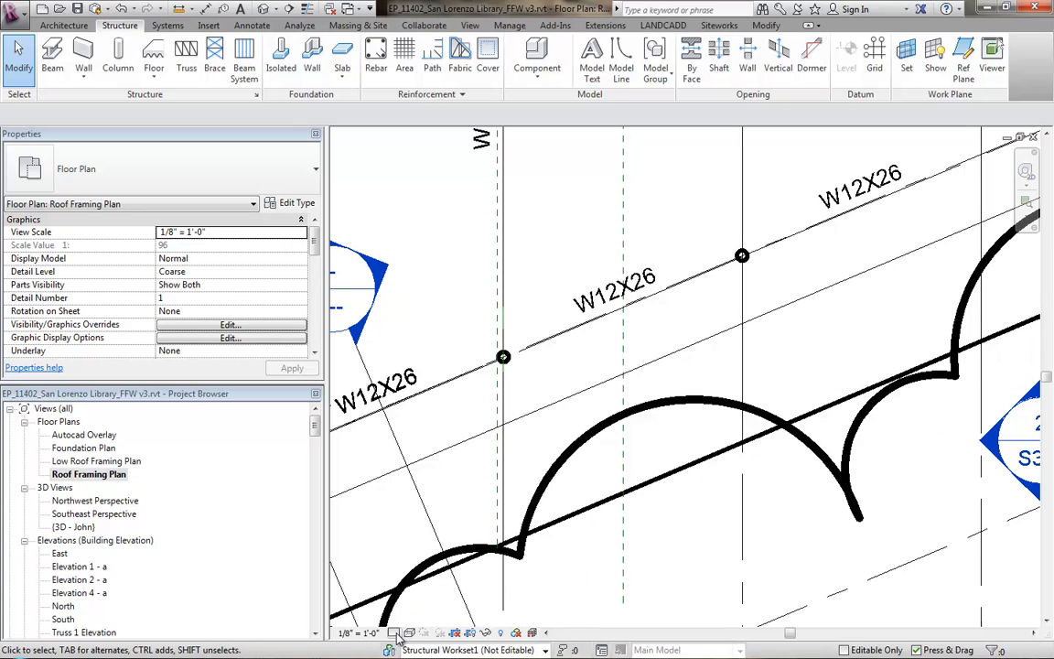
mouse_move(602, 355)
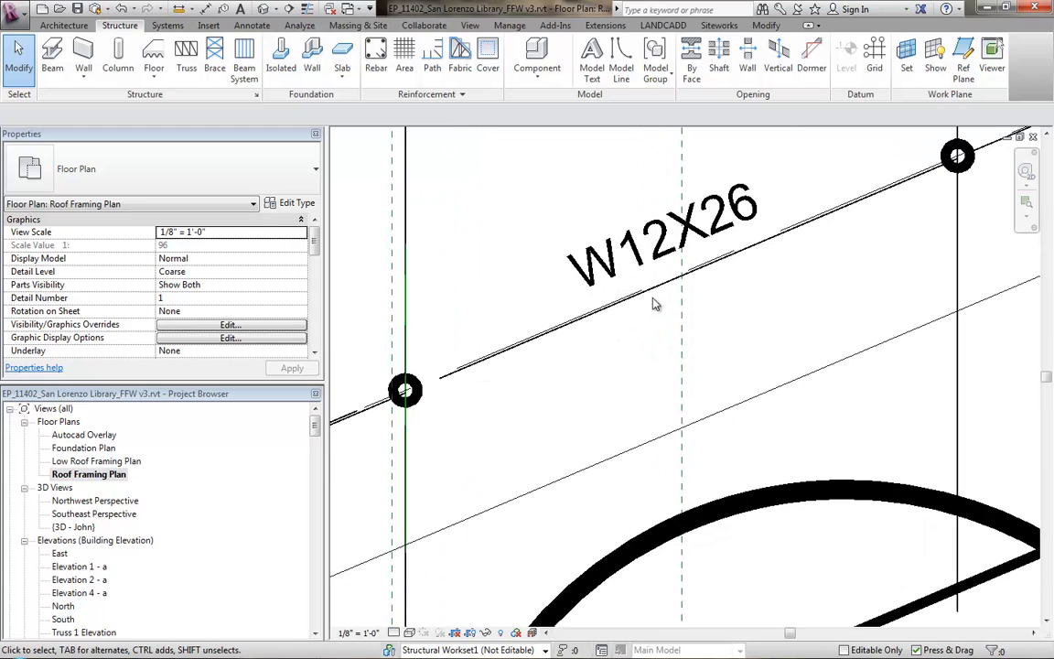
mouse_move(629, 316)
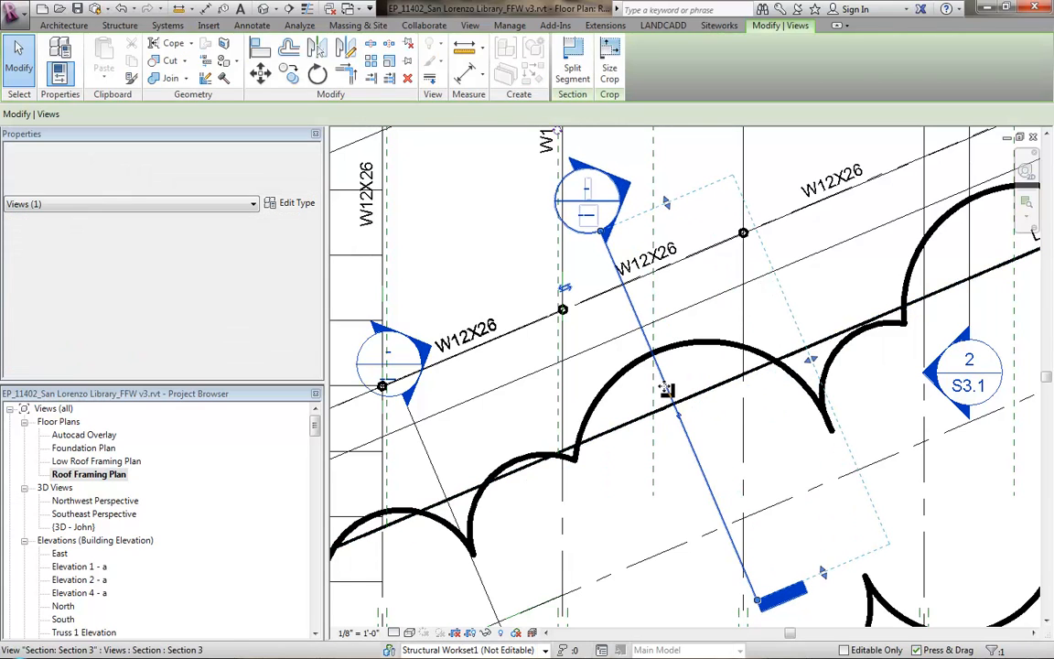
Go to Section 3's own view to see the sloped W12X26 beam in profile.
right_click(666, 392)
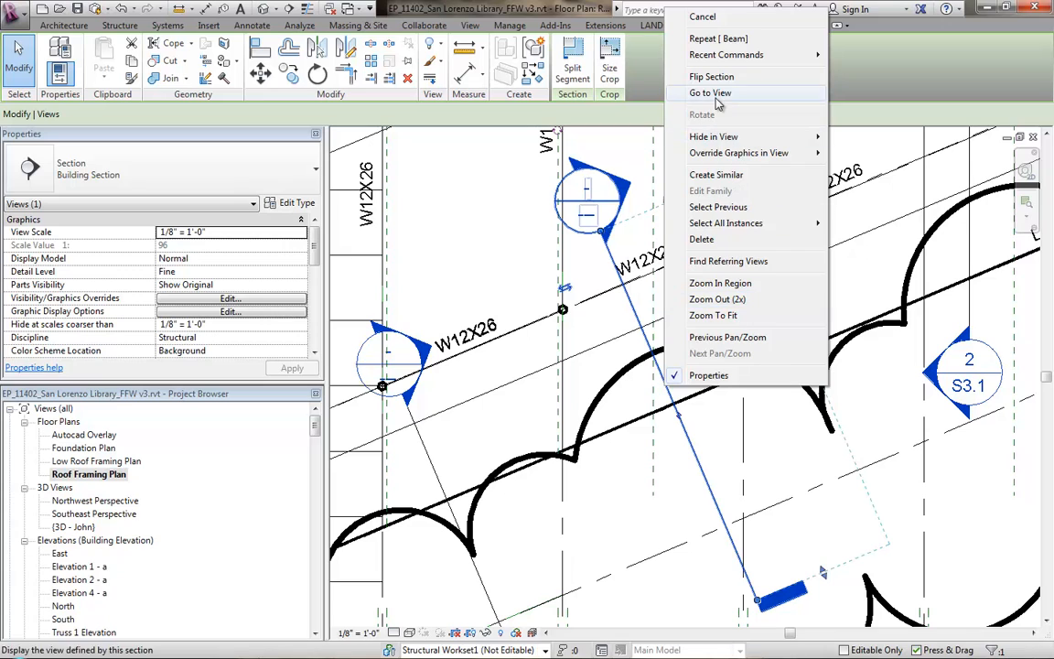
click(710, 92)
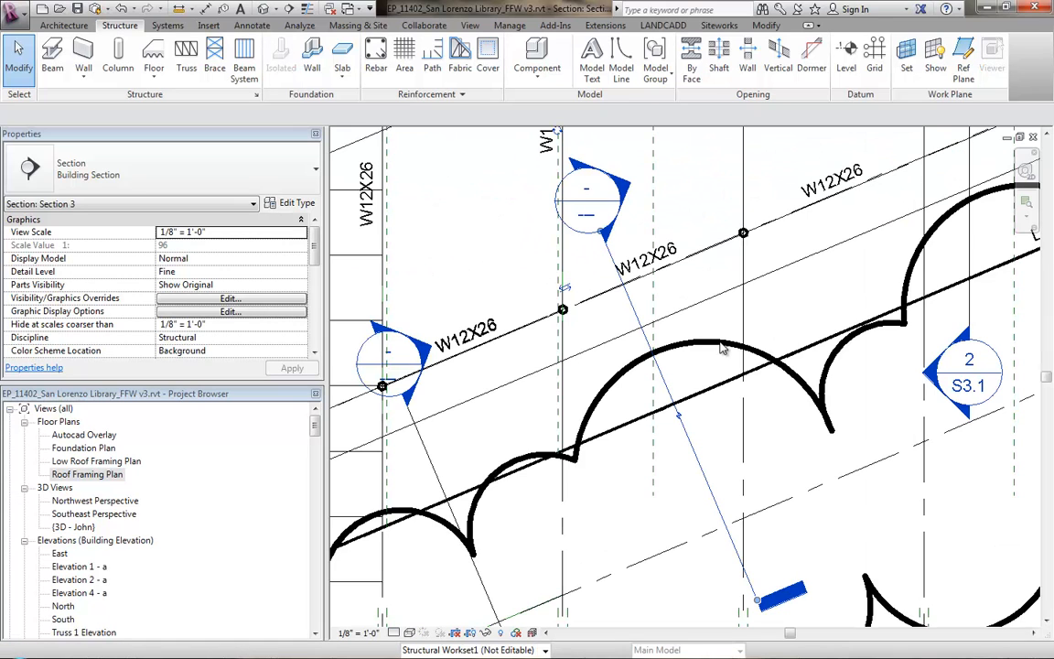
double_click(87, 474)
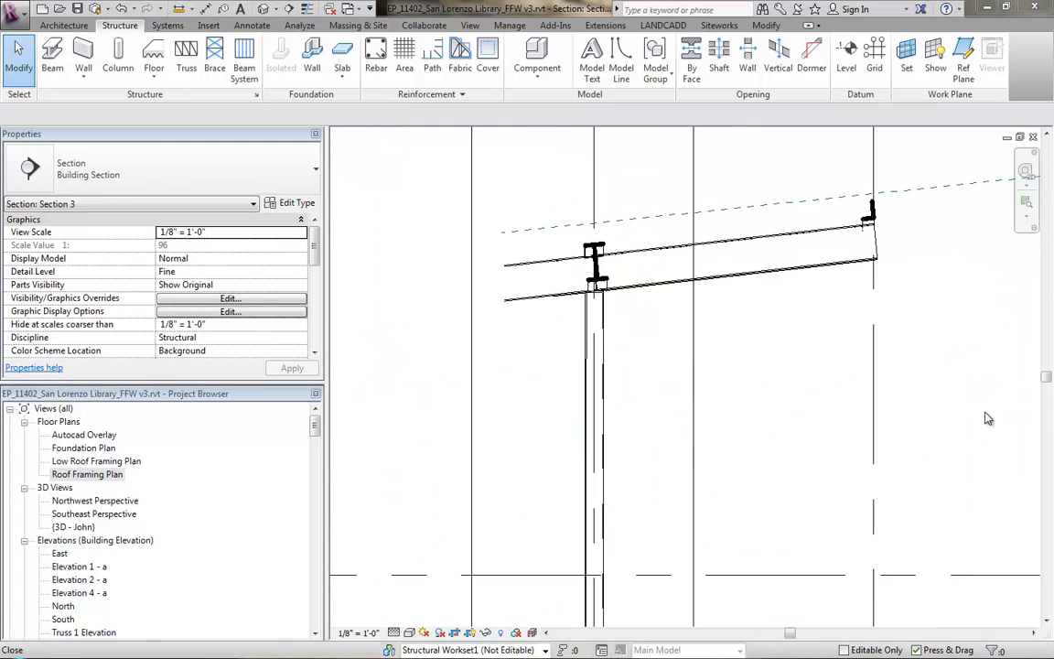
mouse_move(561, 205)
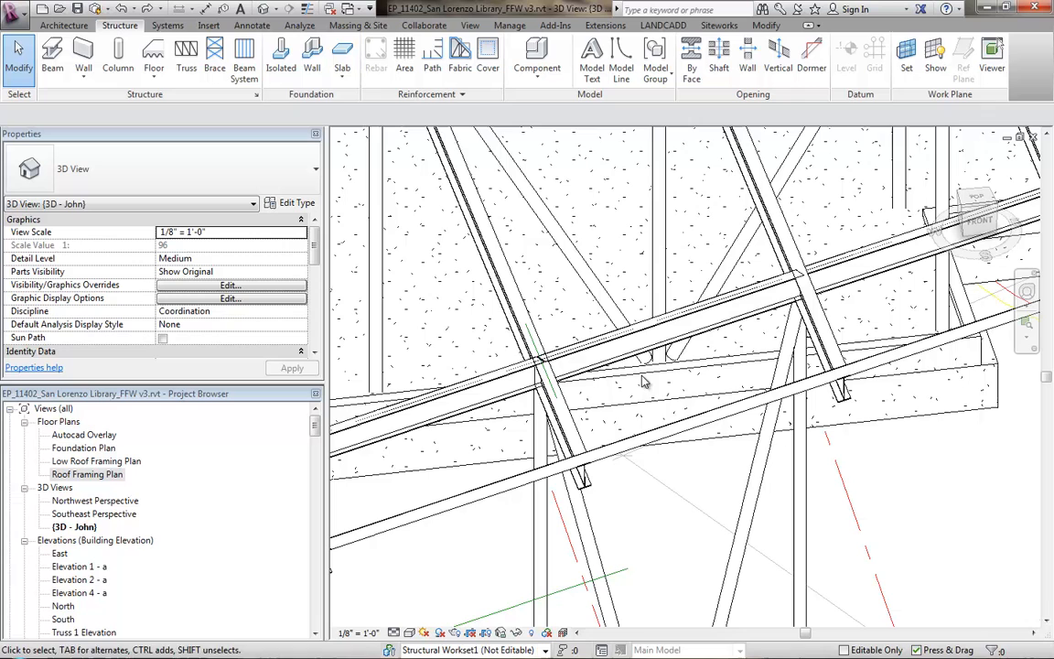
Return from the 3D framing view to the Roof Framing Plan showing the W12X26 beam outline.
click(787, 265)
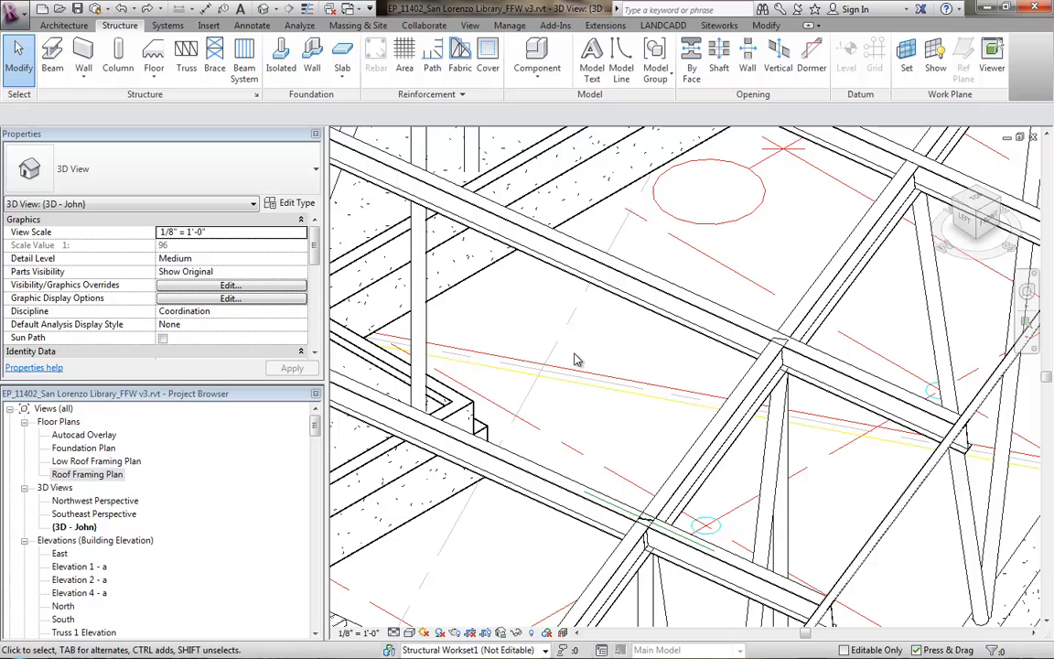
mouse_move(315, 541)
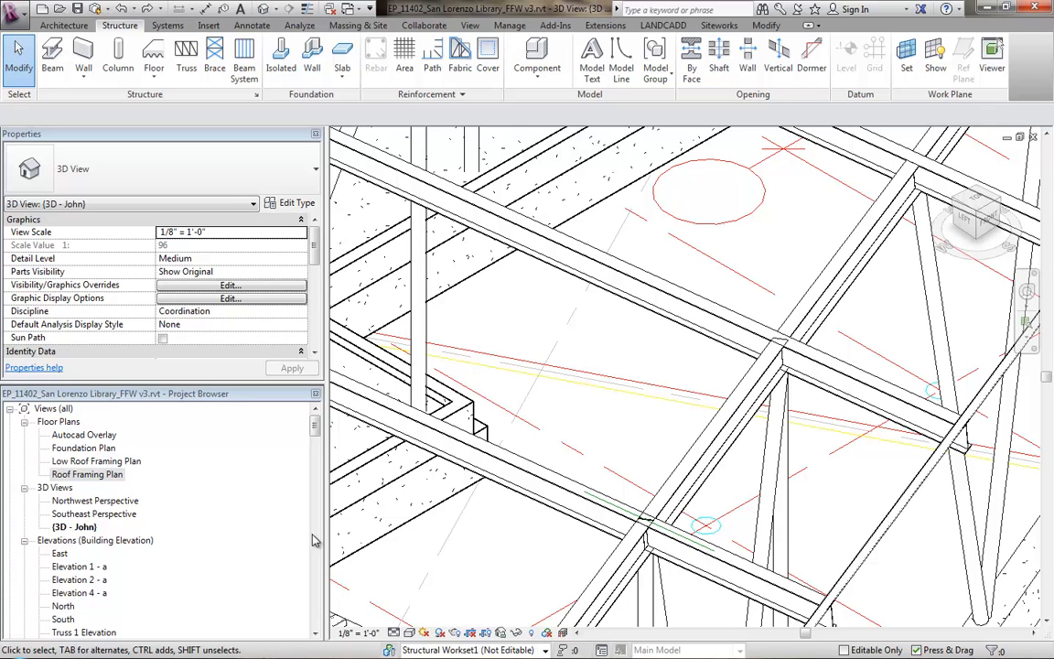
double_click(88, 474)
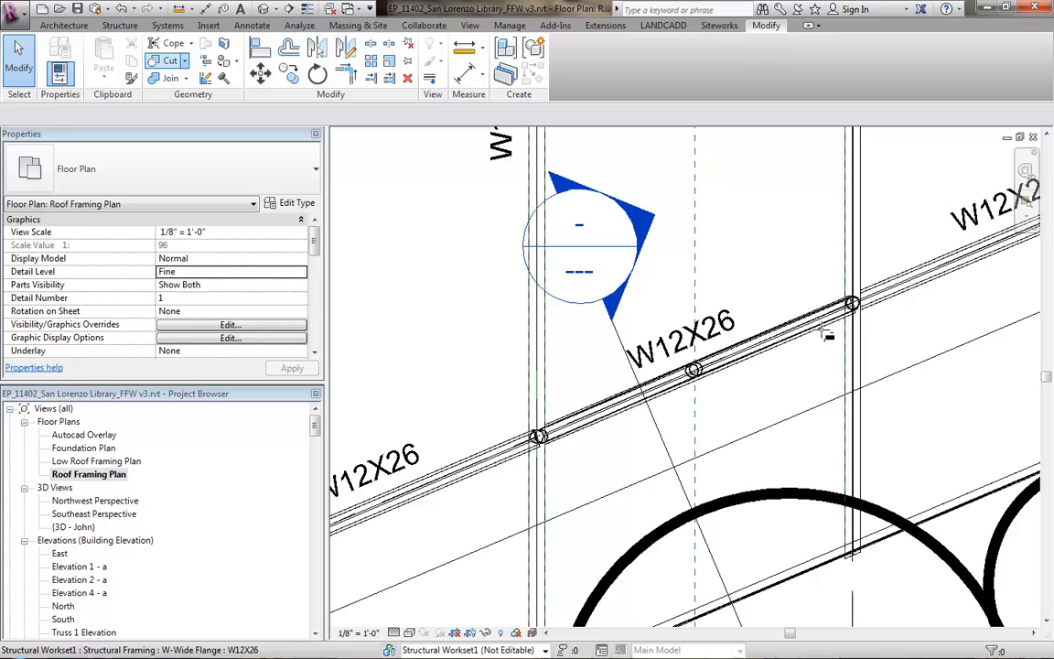
Bring up the 3D John view to check the sloped W12X26 beam in the framing.
click(169, 60)
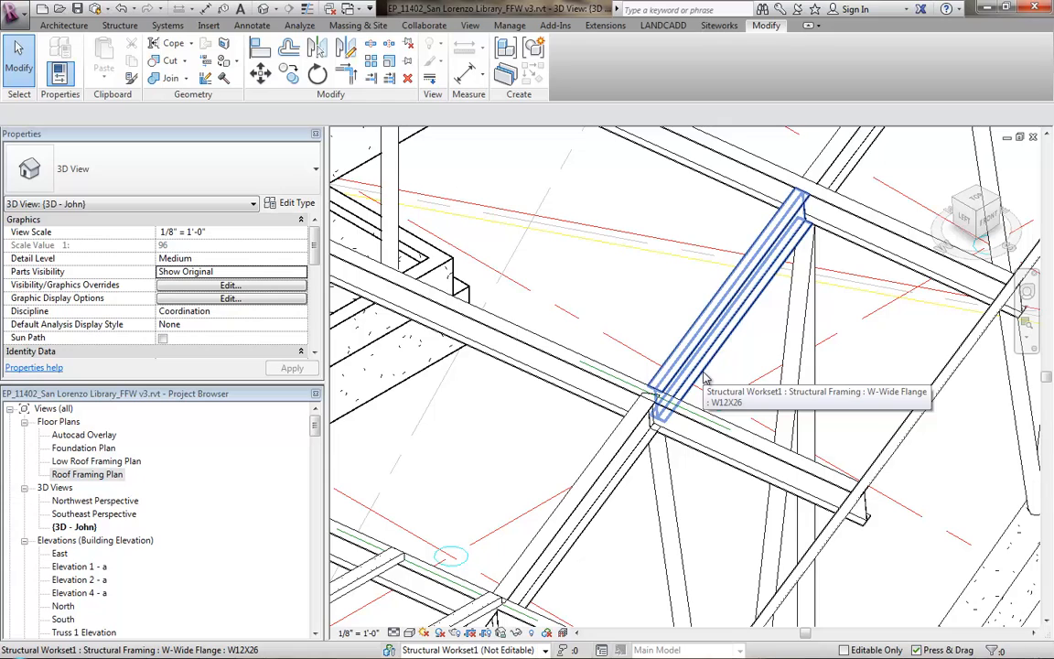
mouse_move(773, 314)
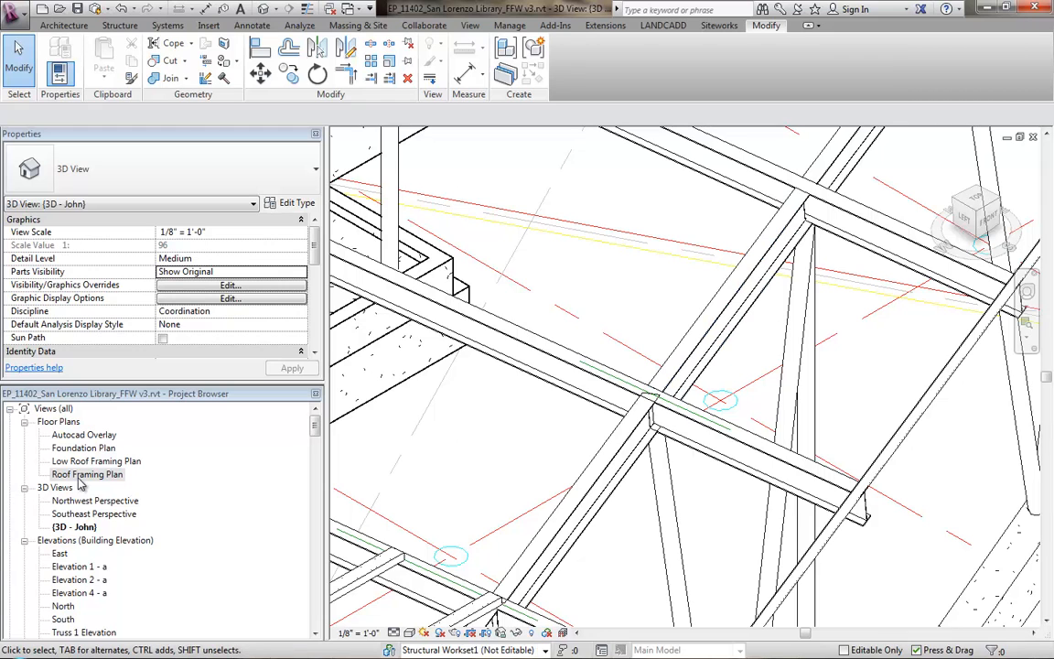
Show the Roof Framing Plan at Coarse detail so beams appear as single lines.
double_click(88, 474)
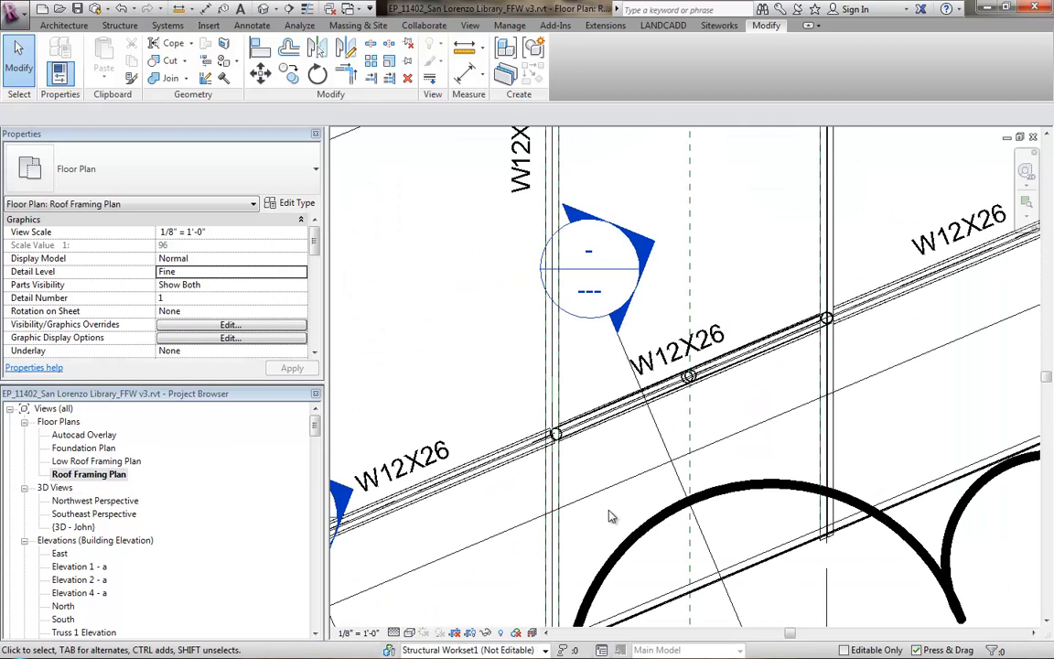
click(395, 633)
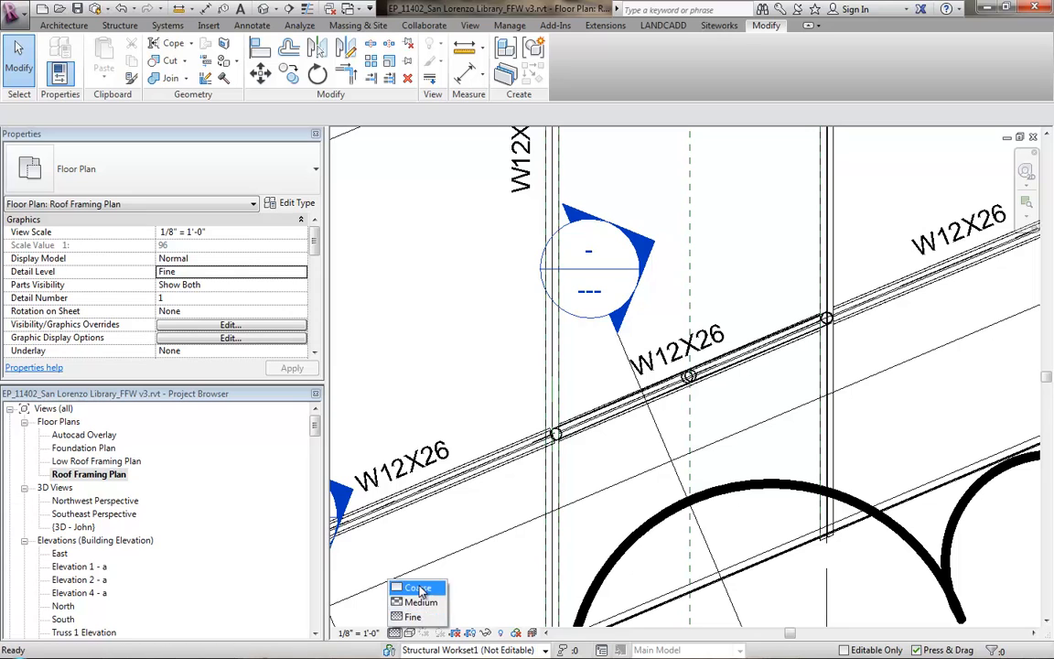
click(417, 587)
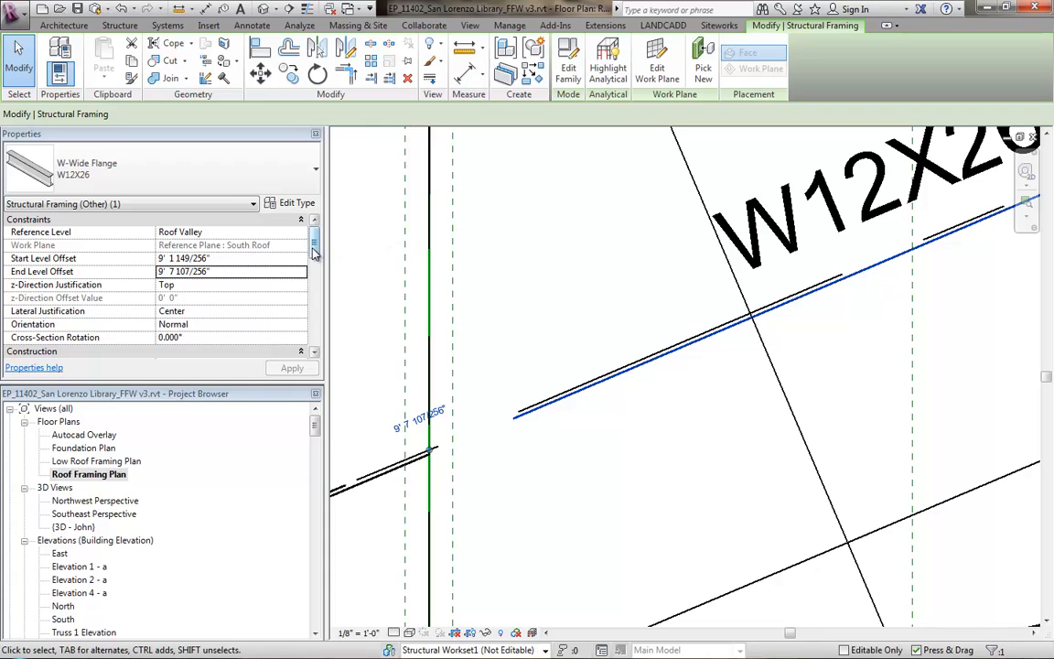
Set the W12X26 beam's Stick Symbol Location to Top of Geometry and pick its end column.
scroll(down, 3)
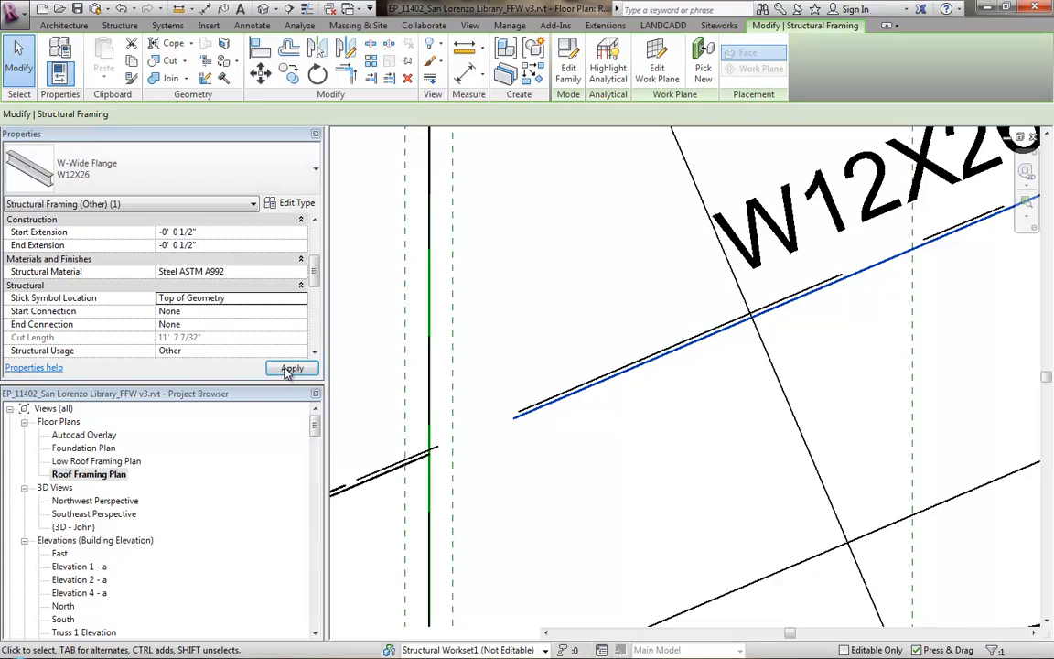
click(291, 365)
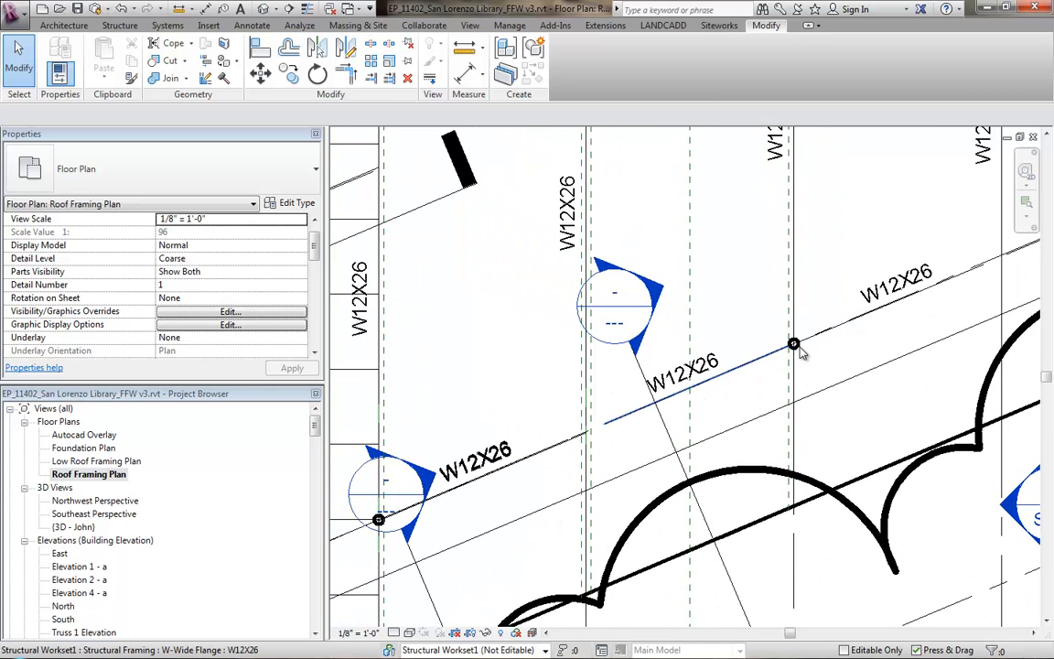
click(794, 344)
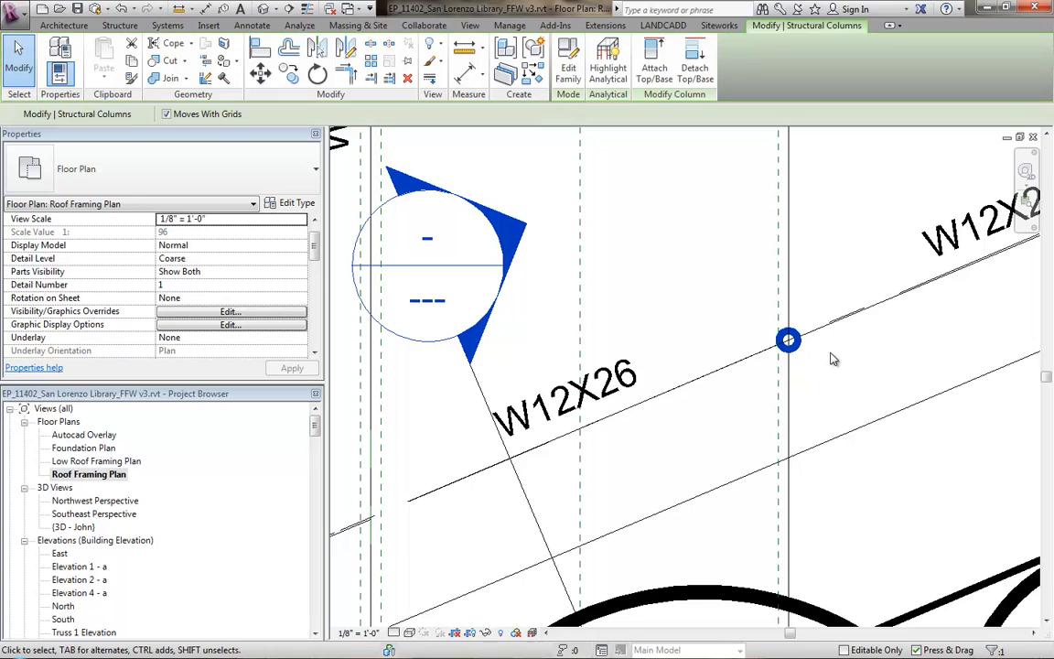